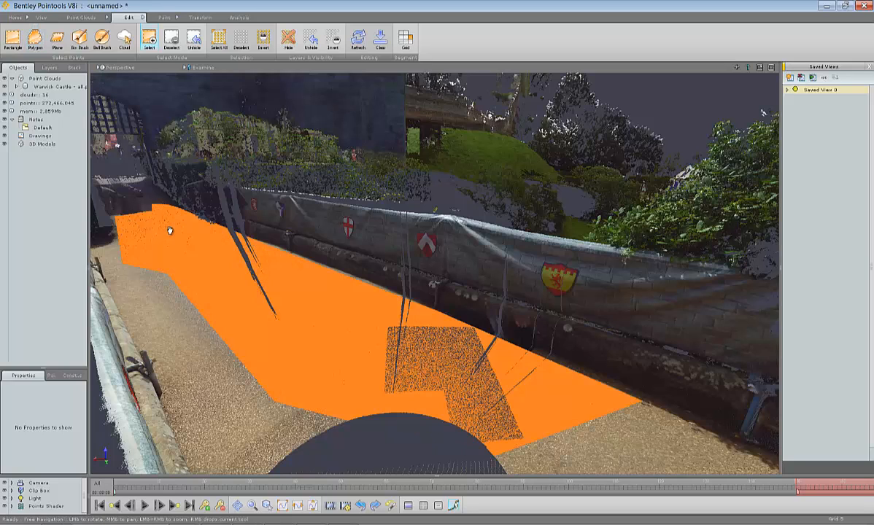
- Move the selected pathway ground points into a new layer beside Default
{"action": "left_click", "coordinate": [45, 69]}
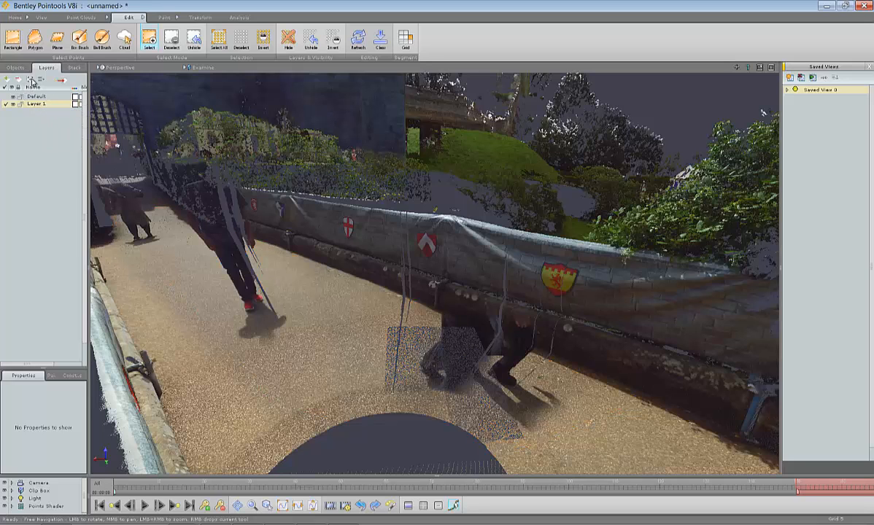
{"action": "mouse_move", "coordinate": [32, 93]}
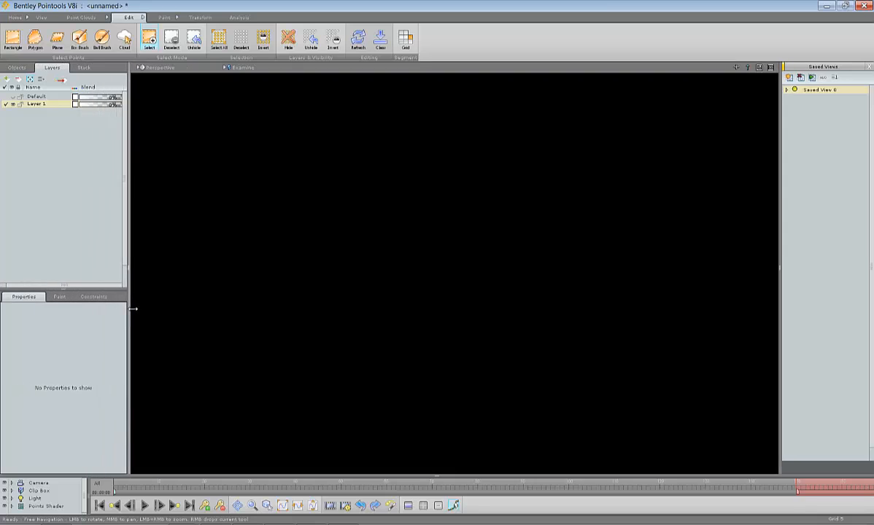
- Show the pathway layer on its own and bring up the selection constraints
{"action": "left_click", "coordinate": [57, 298]}
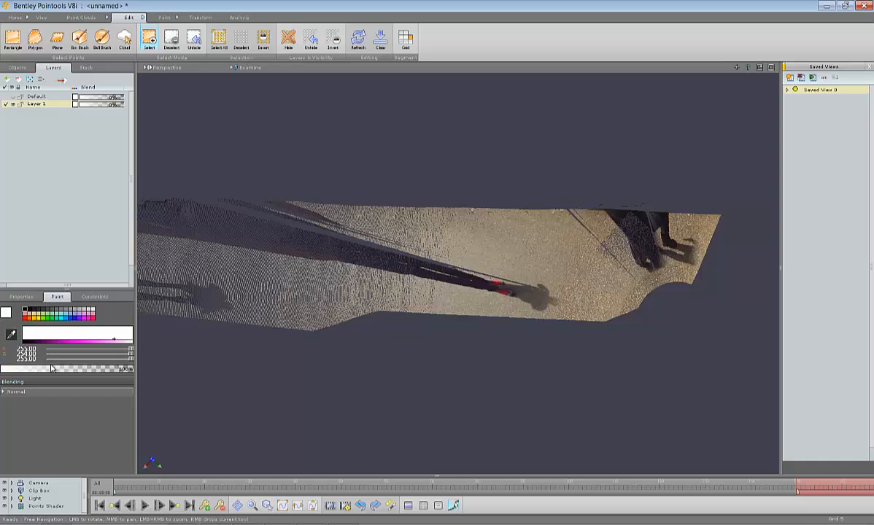
{"action": "mouse_move", "coordinate": [94, 298]}
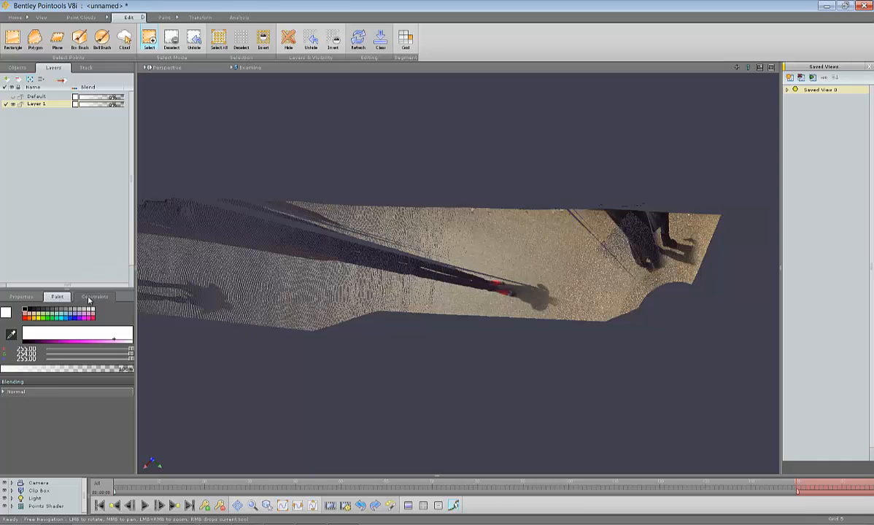
{"action": "left_click", "coordinate": [93, 298]}
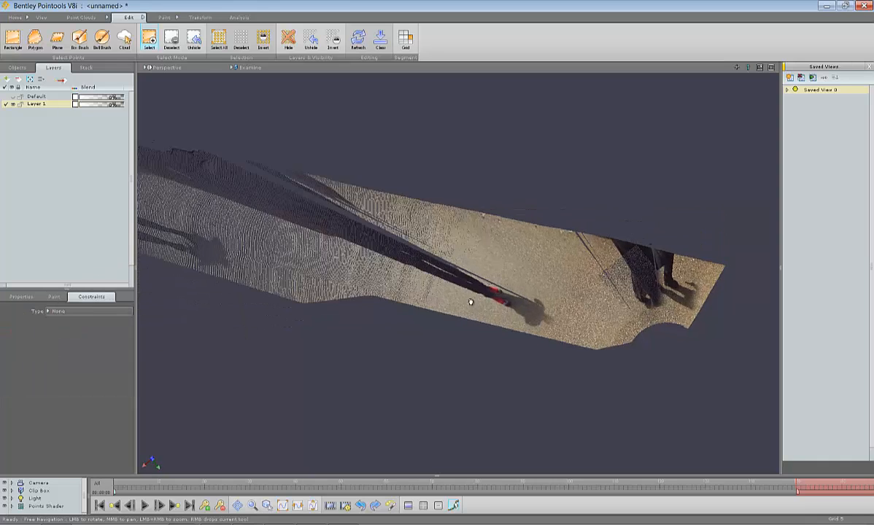
{"action": "left_click_drag", "start_coordinate": [470, 302], "coordinate": [449, 245]}
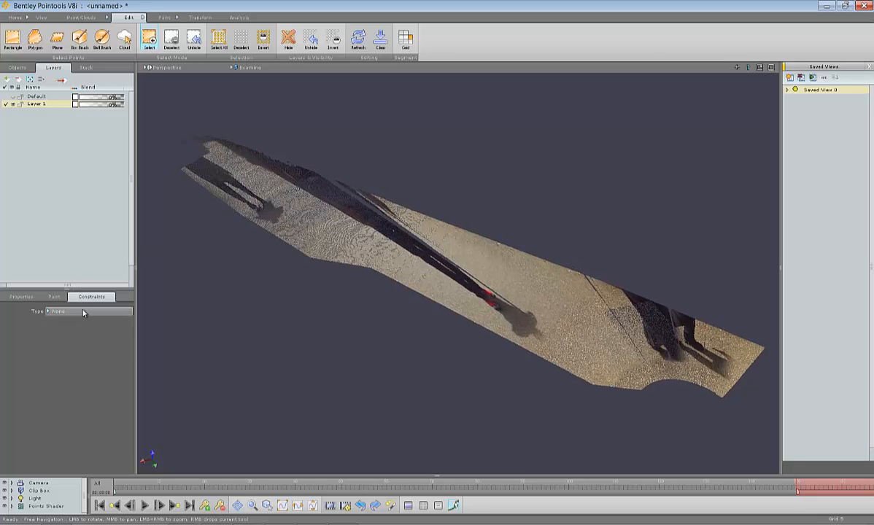
- Set the constraint type to Colour Mask with a red colour and tolerance 0.72
{"action": "left_click", "coordinate": [88, 313]}
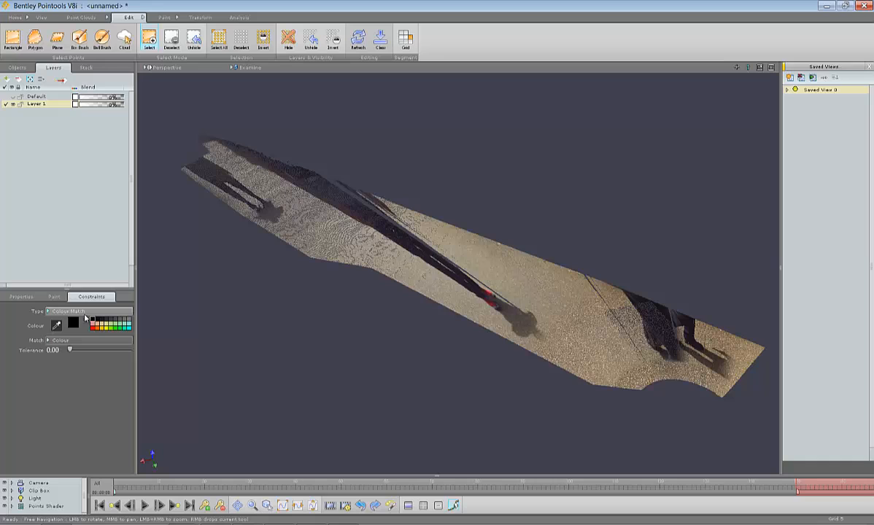
{"action": "left_click", "coordinate": [93, 325]}
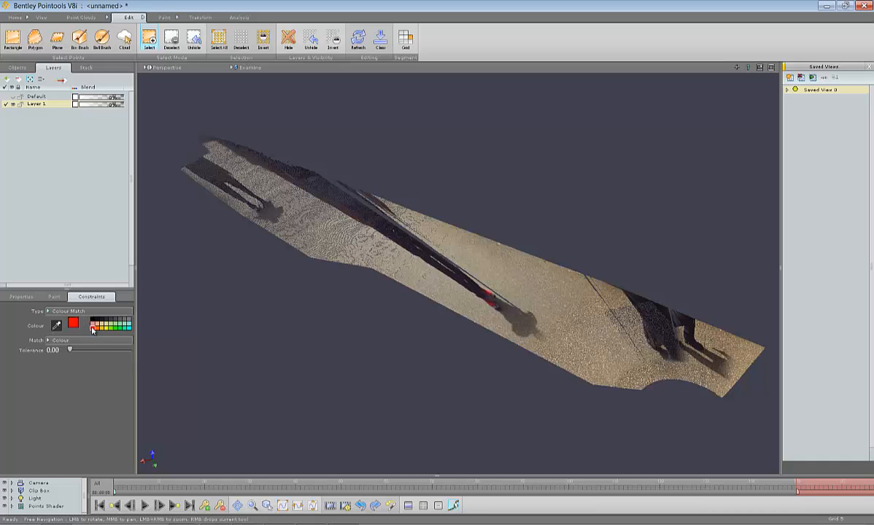
{"action": "left_click_drag", "start_coordinate": [70, 350], "coordinate": [111, 350]}
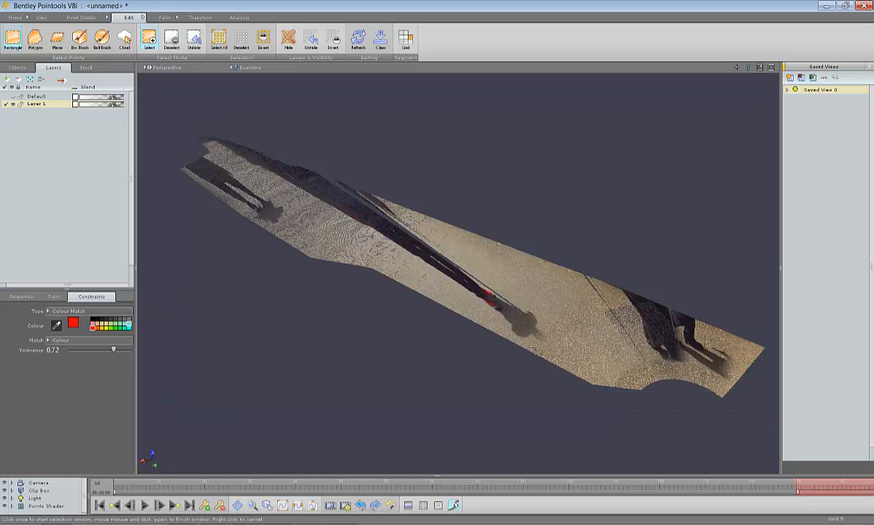
{"action": "mouse_move", "coordinate": [212, 300]}
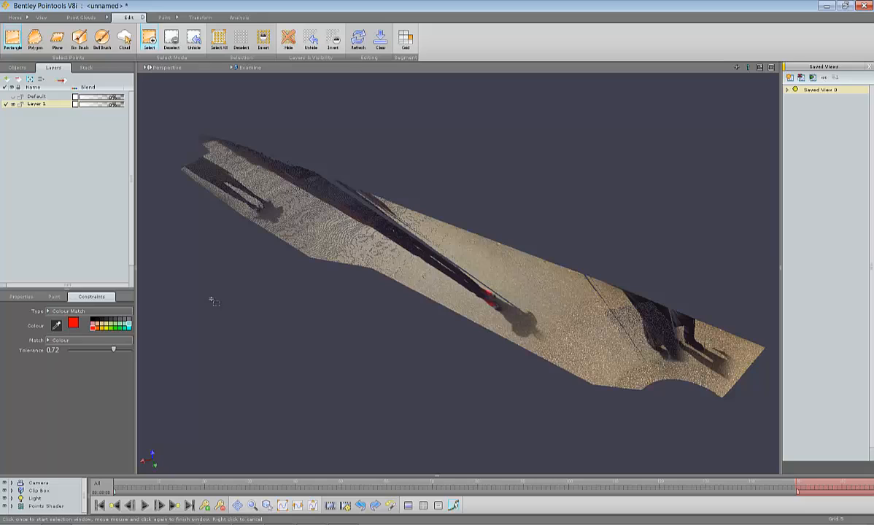
- Sample the dark shadow colour from the pathway as the colour-mask colour
{"action": "left_click", "coordinate": [73, 324]}
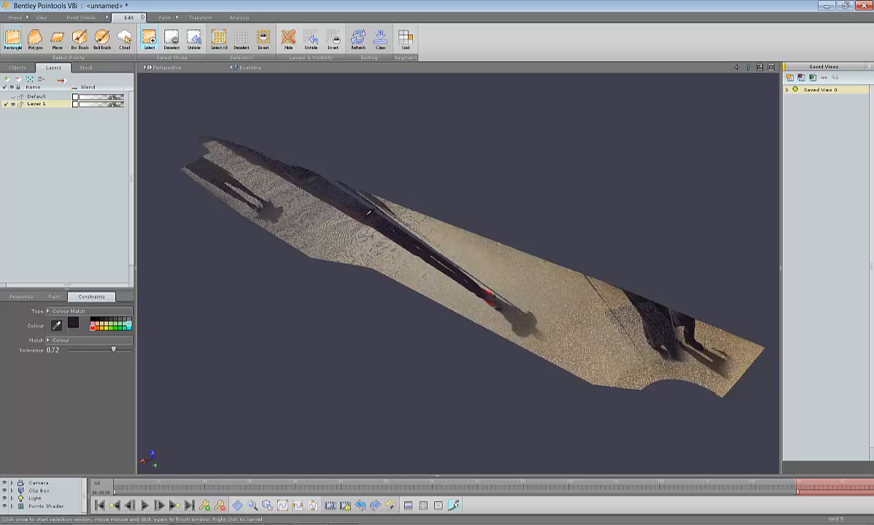
{"action": "mouse_move", "coordinate": [368, 221]}
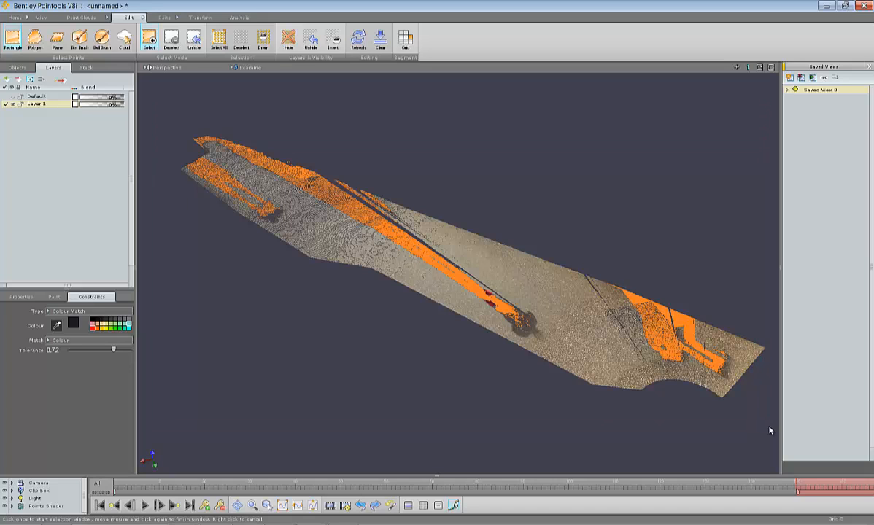
{"action": "mouse_move", "coordinate": [81, 356]}
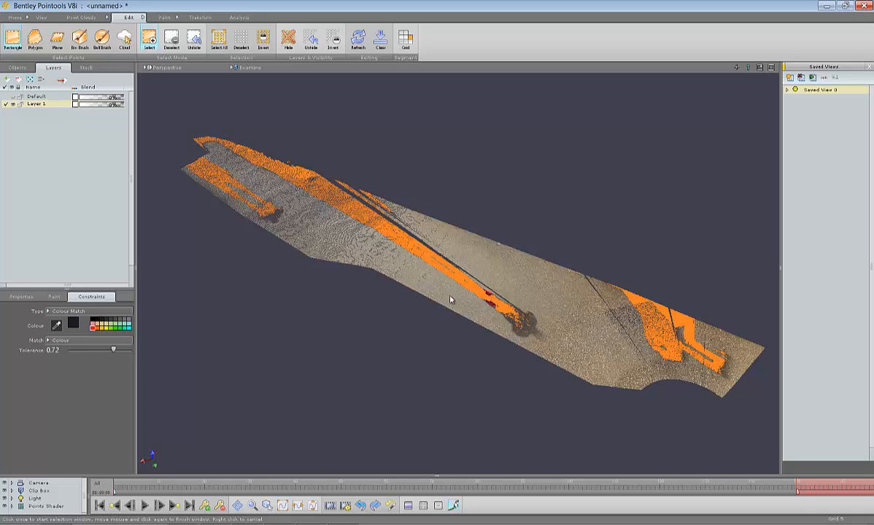
{"action": "mouse_move", "coordinate": [527, 335]}
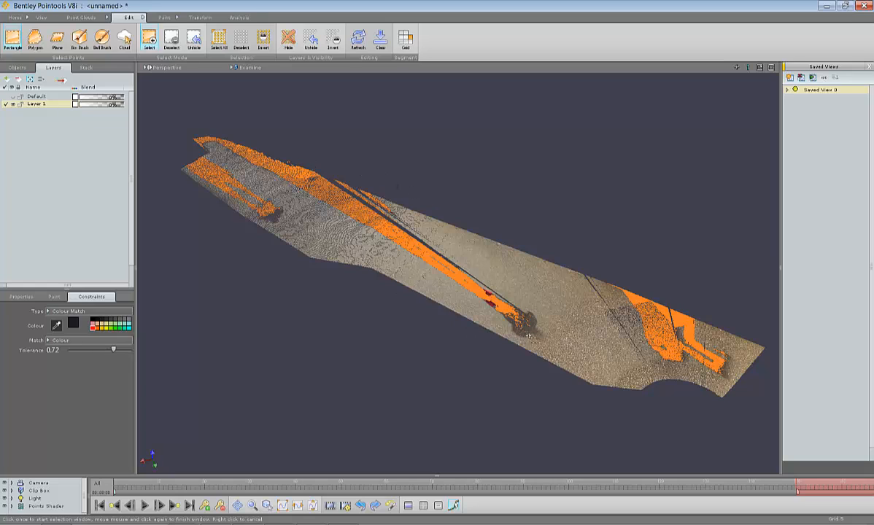
{"action": "mouse_move", "coordinate": [87, 271]}
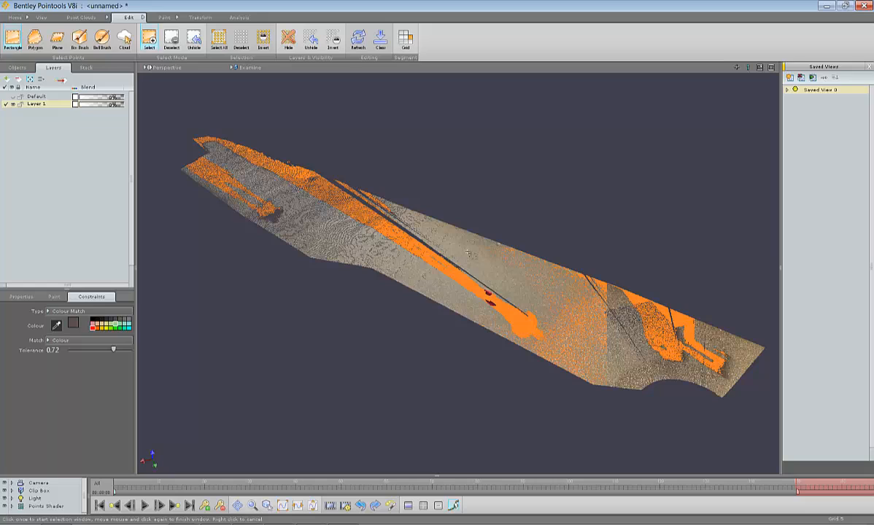
{"action": "mouse_move", "coordinate": [513, 261]}
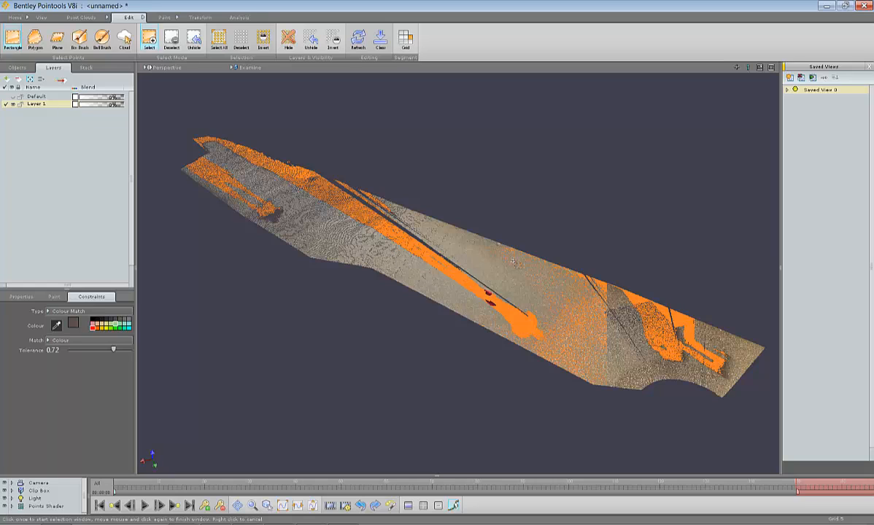
{"action": "mouse_move", "coordinate": [8, 80]}
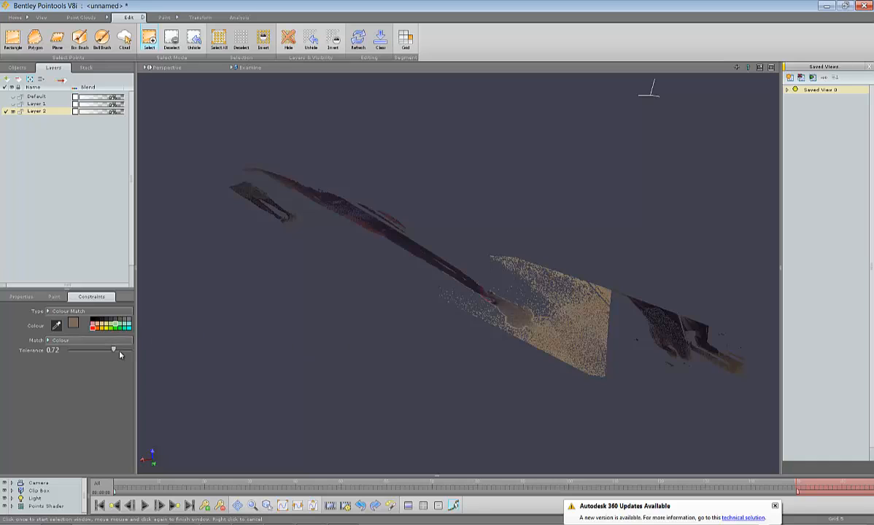
- Lower the colour-mask tolerance to 0.45 and orbit to inspect the shadow layer
{"action": "left_click_drag", "start_coordinate": [113, 350], "coordinate": [96, 350]}
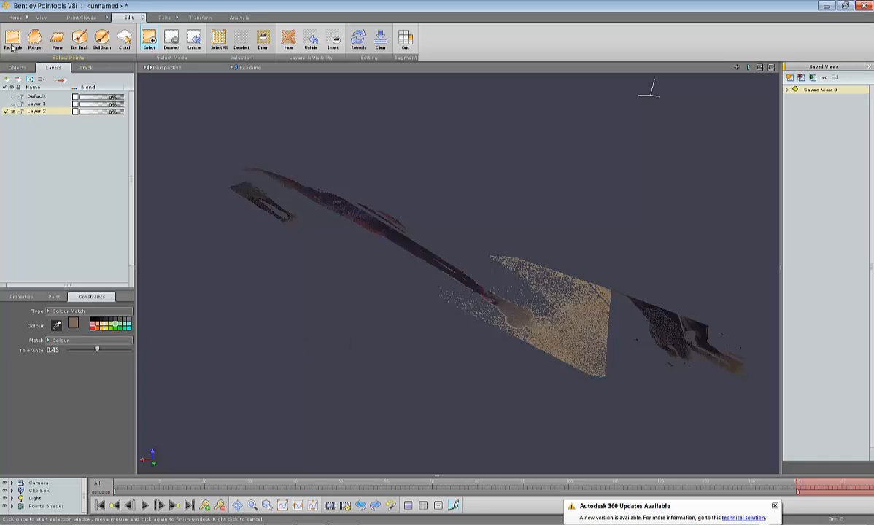
{"action": "left_click_drag", "start_coordinate": [418, 192], "coordinate": [625, 415]}
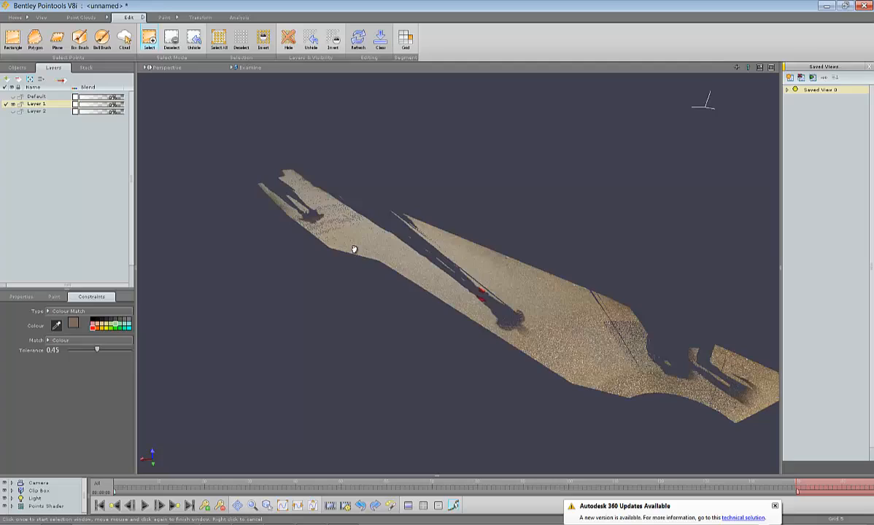
{"action": "left_click_drag", "start_coordinate": [353, 248], "coordinate": [484, 307]}
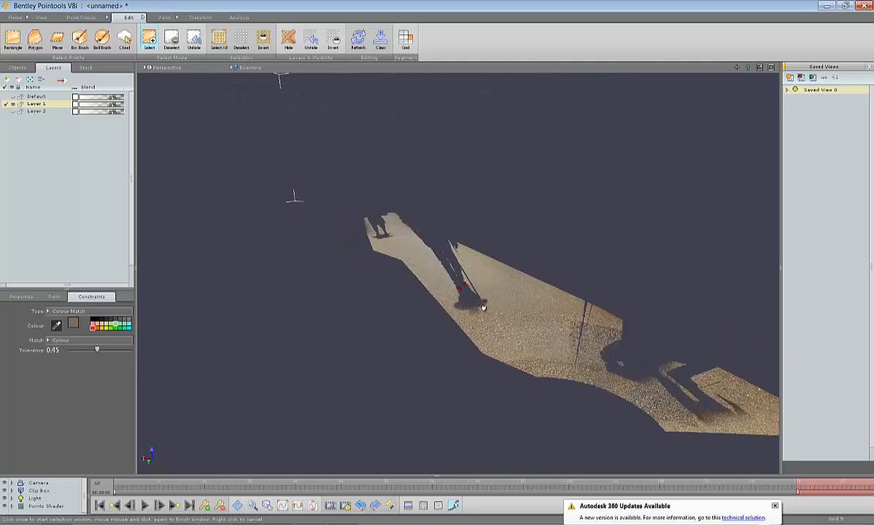
{"action": "left_click_drag", "start_coordinate": [485, 306], "coordinate": [524, 370]}
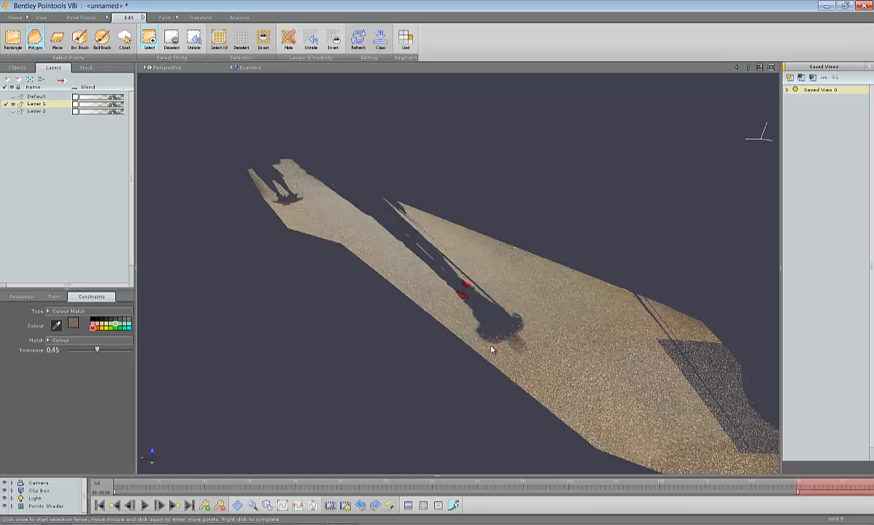
{"action": "mouse_move", "coordinate": [480, 320]}
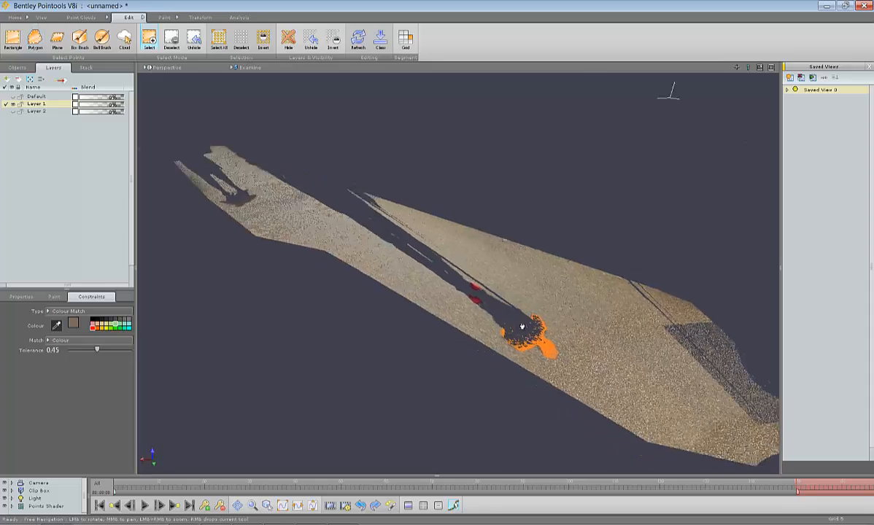
- Outline-select the red patch within the figure's shadow on the path
{"action": "left_click_drag", "start_coordinate": [521, 324], "coordinate": [471, 287]}
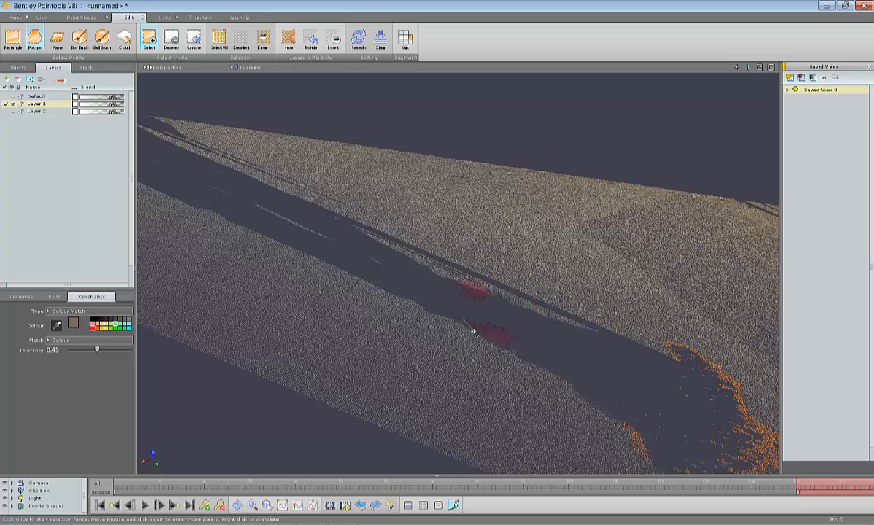
{"action": "left_click", "coordinate": [469, 316]}
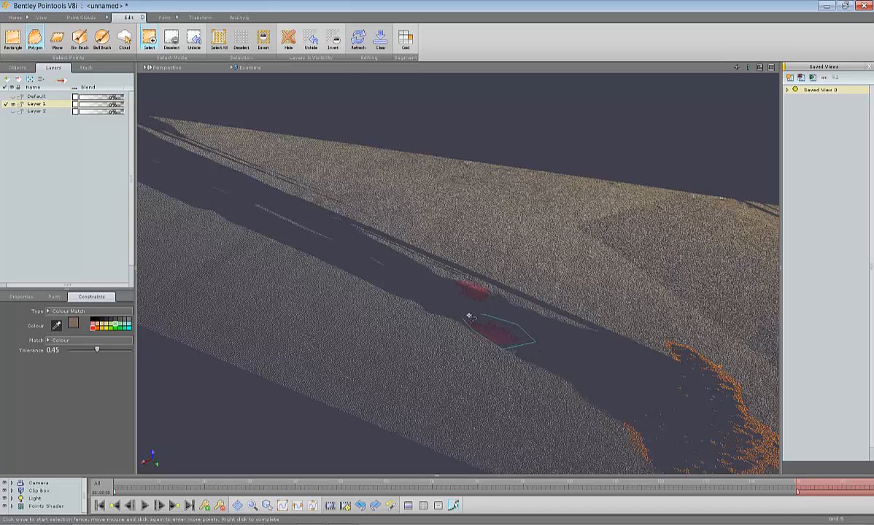
{"action": "right_click", "coordinate": [470, 315]}
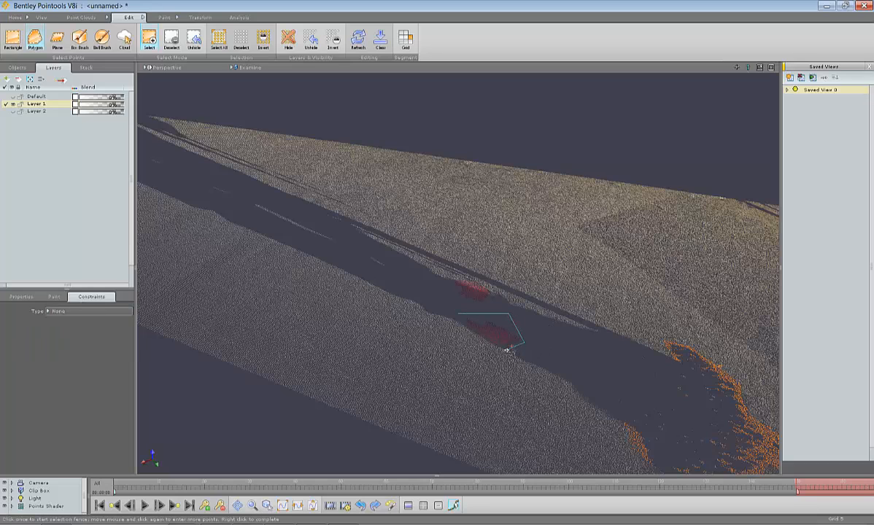
{"action": "right_click", "coordinate": [508, 350]}
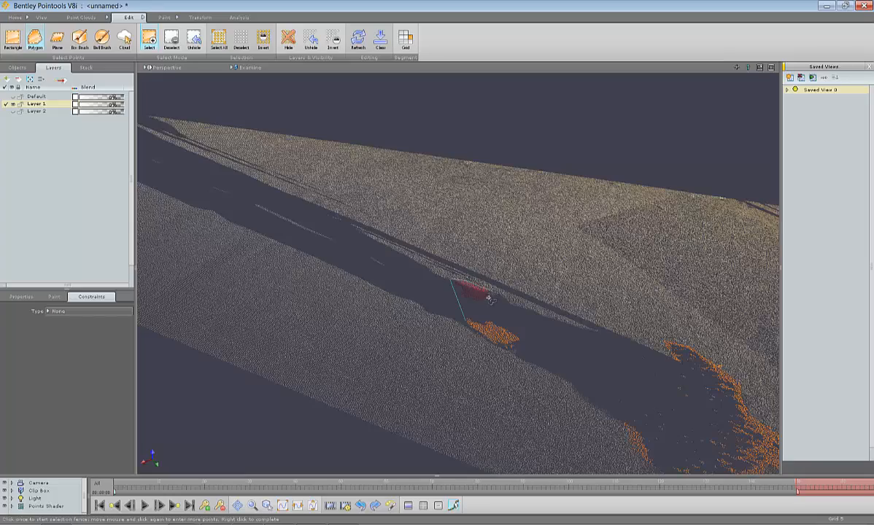
- Look along the shadowed path and bring up the layer's context actions
{"action": "left_click_drag", "start_coordinate": [488, 299], "coordinate": [483, 307]}
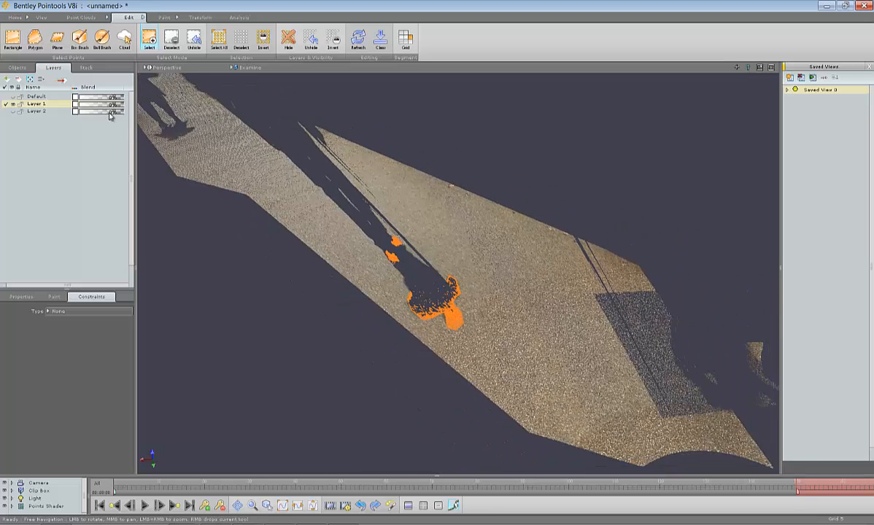
{"action": "right_click", "coordinate": [36, 111]}
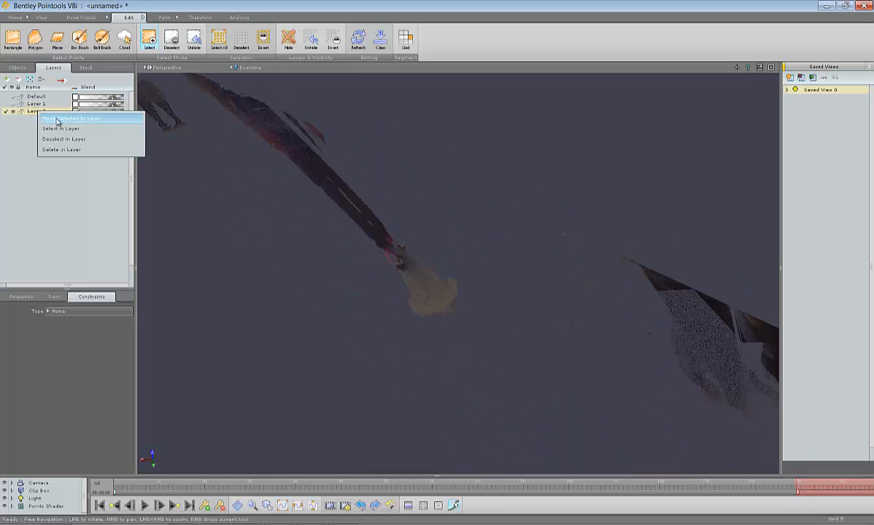
- Move the selected shadow points into the shadow layer and inspect the isolated points
{"action": "left_click", "coordinate": [73, 118]}
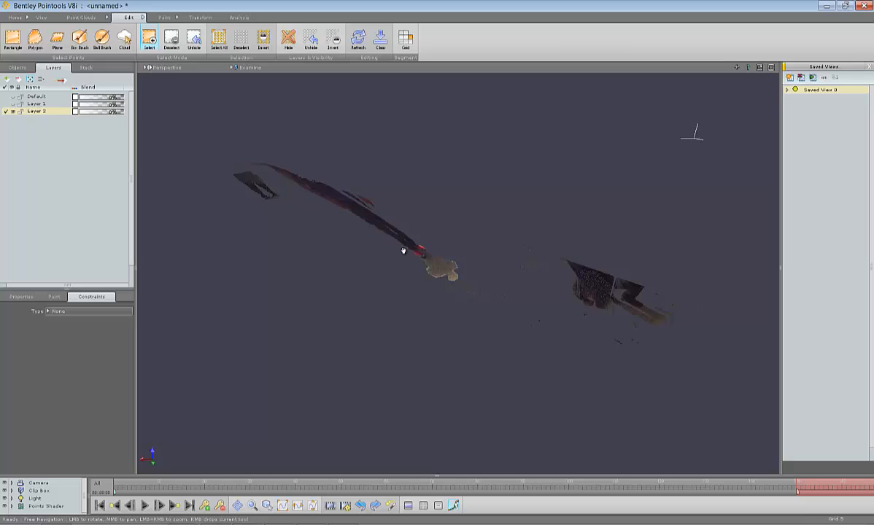
{"action": "left_click_drag", "start_coordinate": [401, 251], "coordinate": [283, 286]}
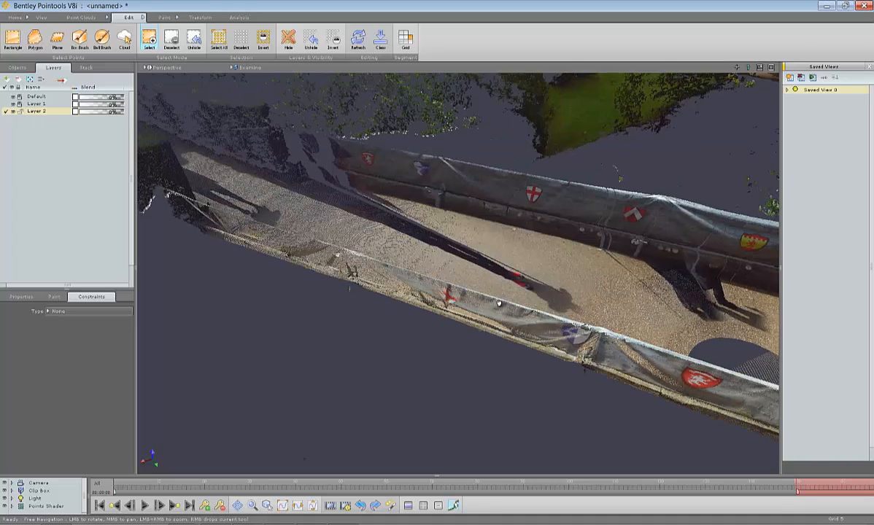
{"action": "left_click_drag", "start_coordinate": [499, 302], "coordinate": [464, 290]}
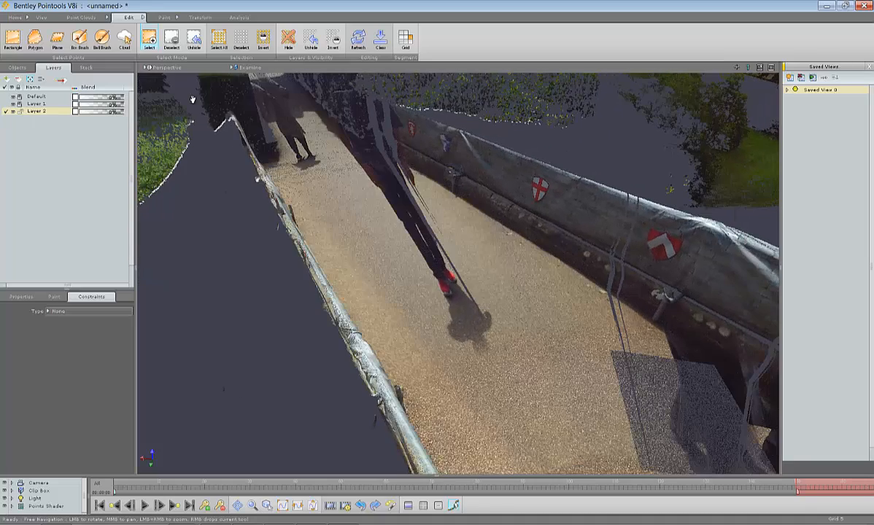
{"action": "left_click", "coordinate": [102, 39]}
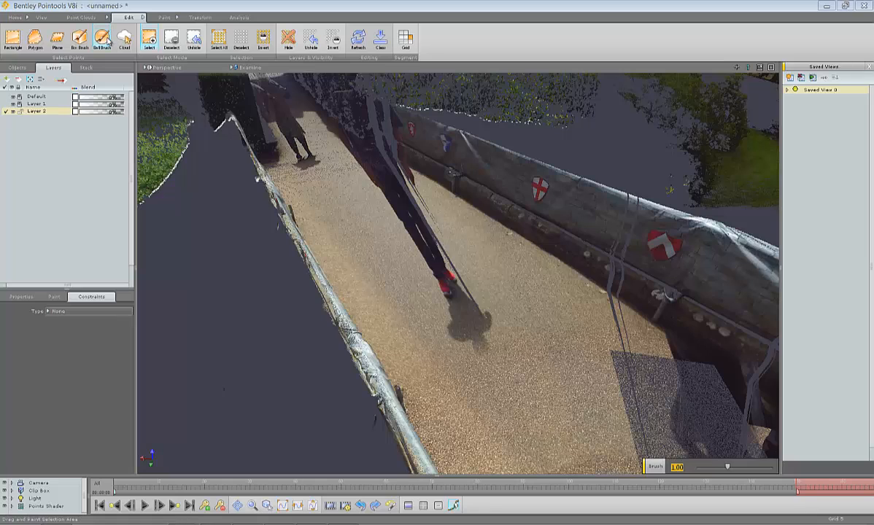
- Choose the ball-brush paint tool and set a pale paint colour
{"action": "left_click", "coordinate": [162, 18]}
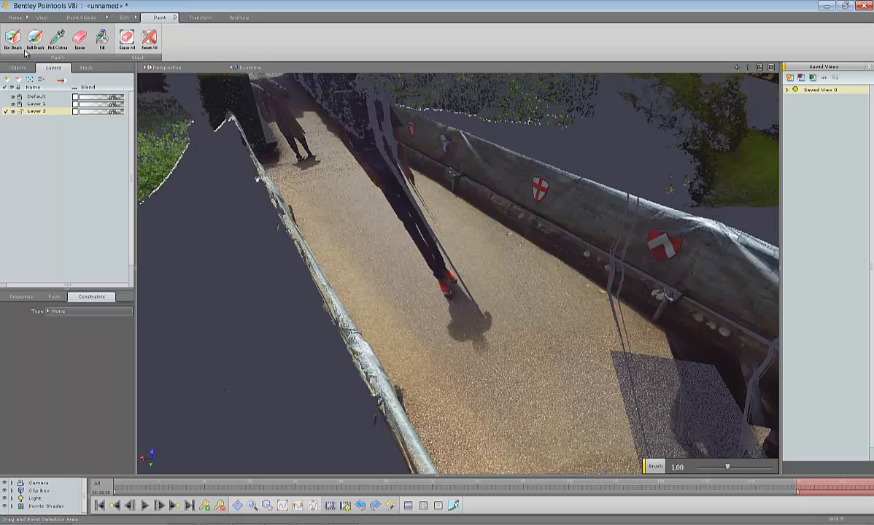
{"action": "mouse_move", "coordinate": [35, 37]}
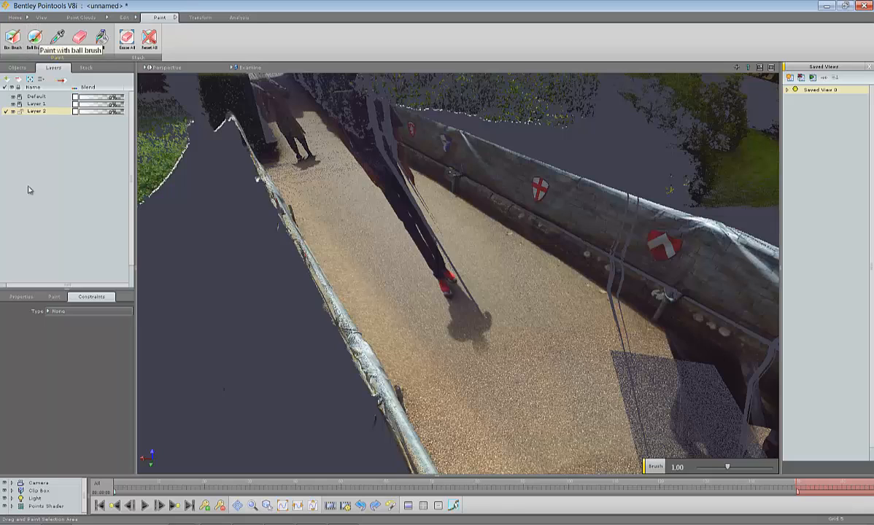
{"action": "left_click", "coordinate": [54, 296]}
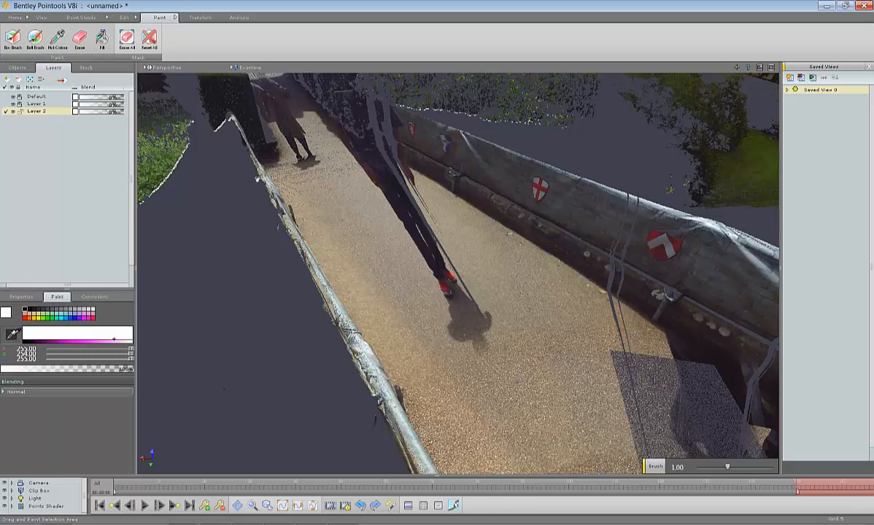
{"action": "left_click", "coordinate": [79, 339]}
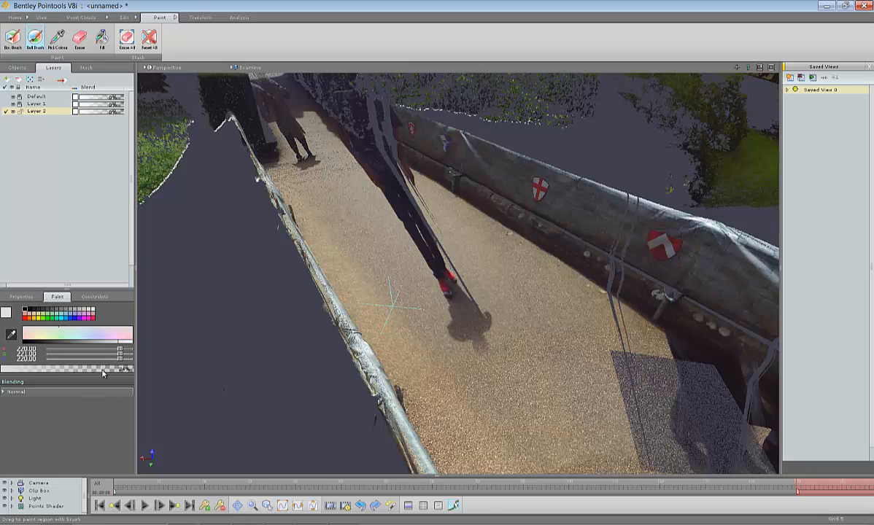
{"action": "mouse_move", "coordinate": [117, 379]}
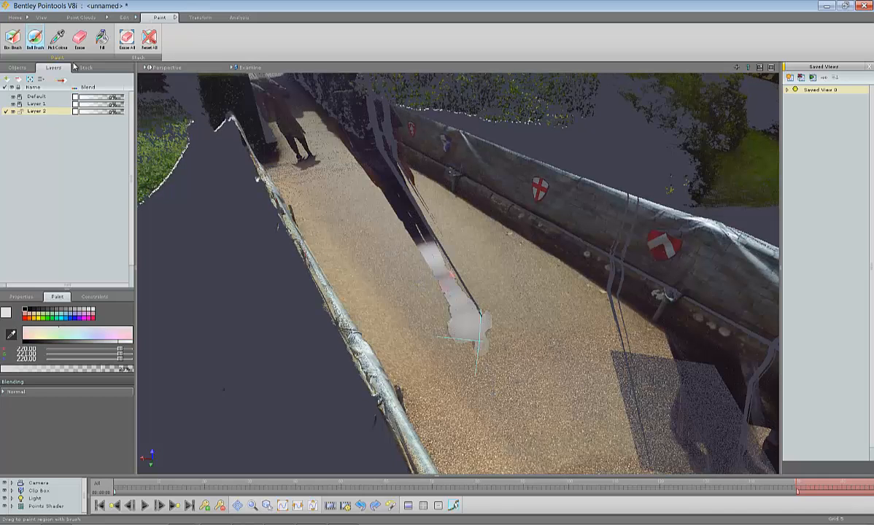
- Undo the Brush entries in the Stack history to restore the pole's shadow
{"action": "left_click", "coordinate": [82, 67]}
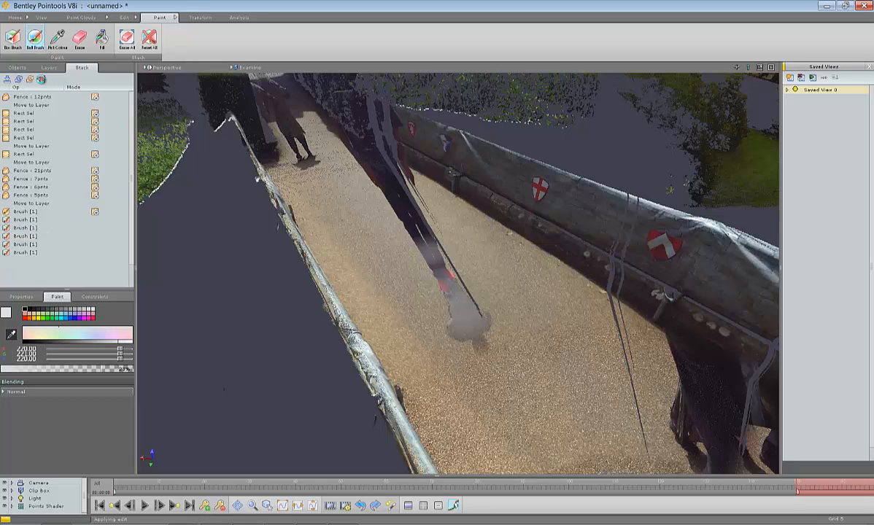
{"action": "left_click", "coordinate": [26, 236]}
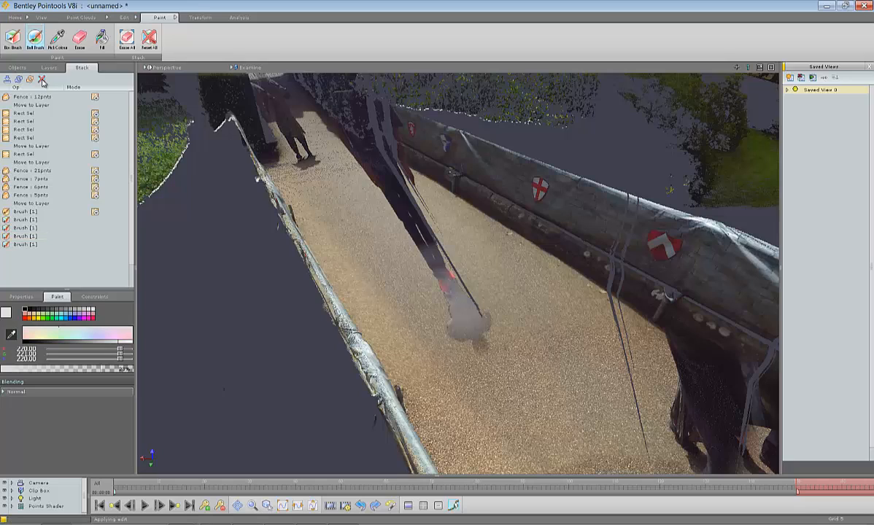
{"action": "left_click", "coordinate": [26, 236]}
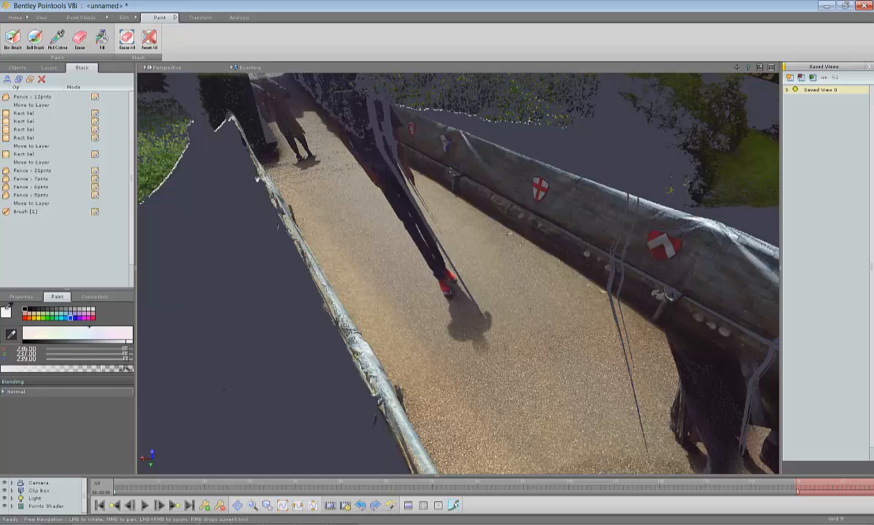
- Pick a sandy gravel paint colour and brush it over the lower pole shadow
{"action": "left_click", "coordinate": [79, 332]}
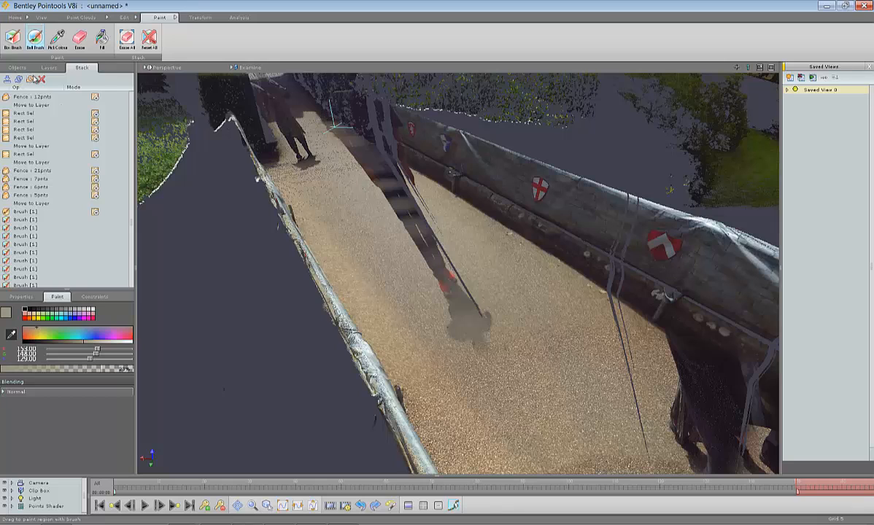
{"action": "left_click", "coordinate": [53, 67]}
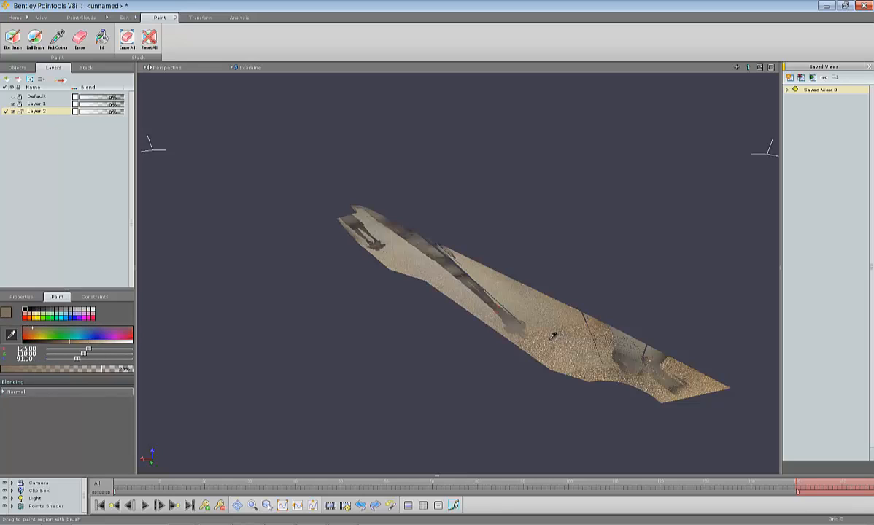
- Repaint the dark strip along the path and the shadow near the wall in sandy colour
{"action": "left_click", "coordinate": [66, 334]}
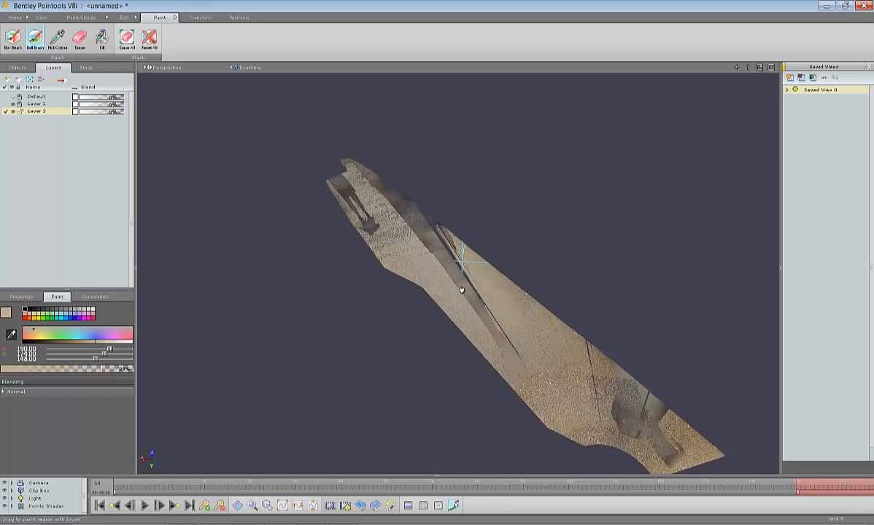
{"action": "left_click_drag", "start_coordinate": [461, 290], "coordinate": [413, 232]}
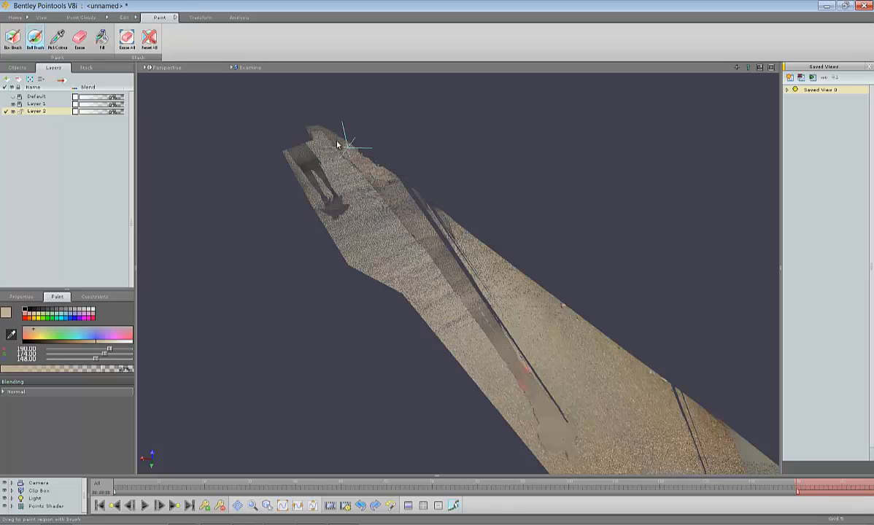
{"action": "mouse_move", "coordinate": [447, 216]}
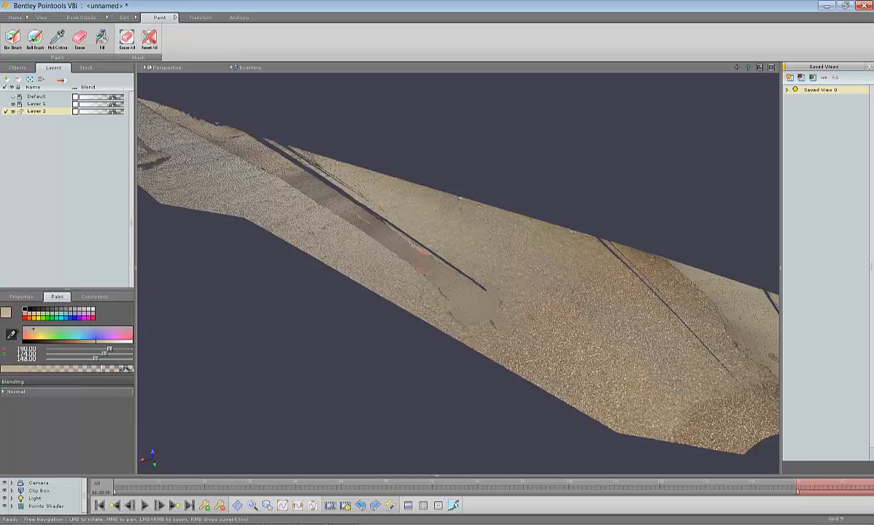
{"action": "left_click_drag", "start_coordinate": [113, 370], "coordinate": [94, 370]}
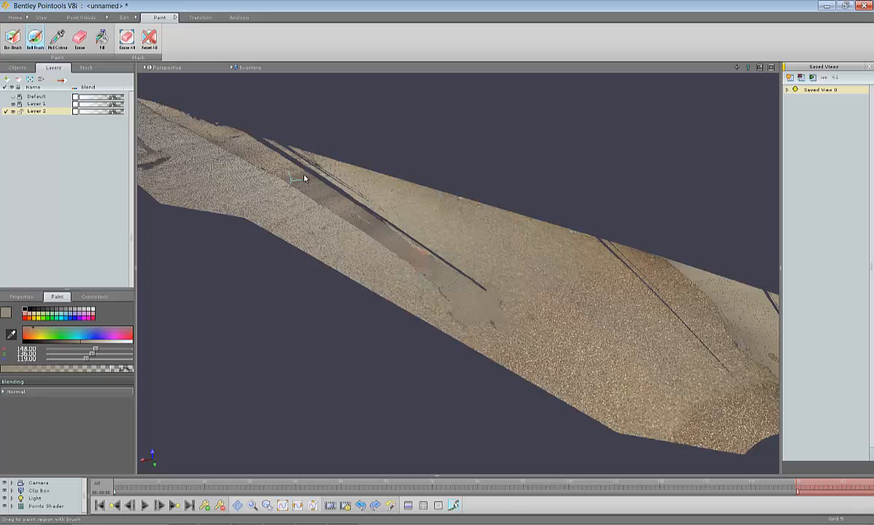
{"action": "mouse_move", "coordinate": [299, 188]}
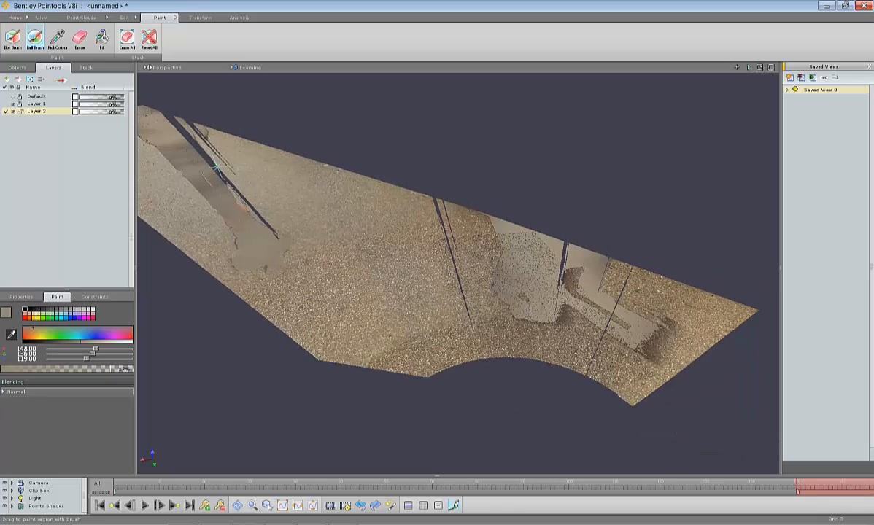
{"action": "mouse_move", "coordinate": [485, 240]}
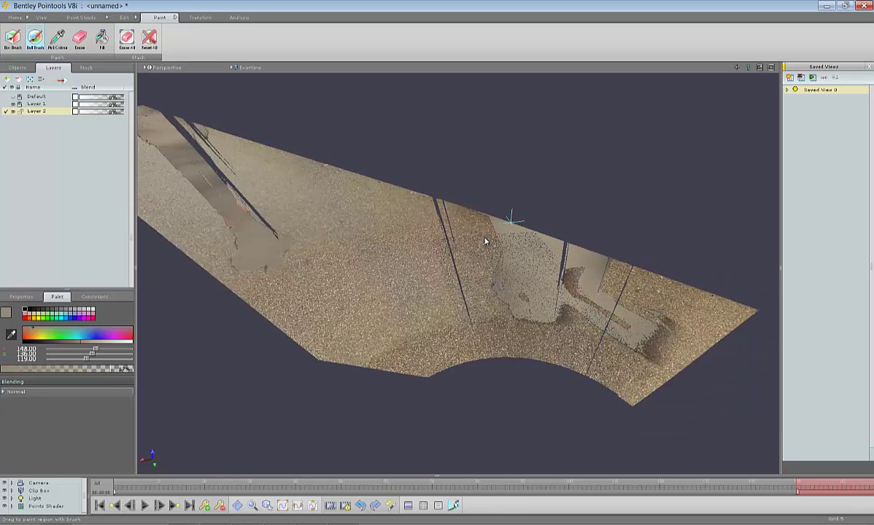
{"action": "left_click_drag", "start_coordinate": [484, 240], "coordinate": [513, 265]}
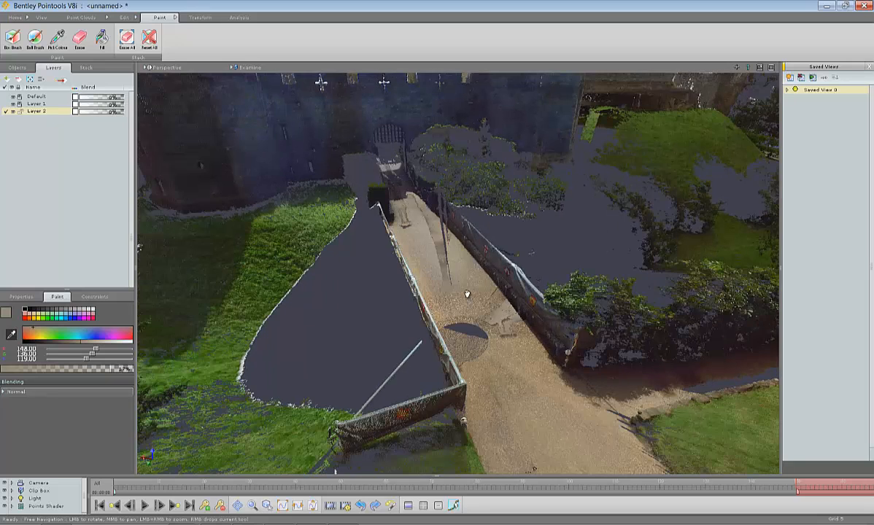
{"action": "mouse_move", "coordinate": [514, 362]}
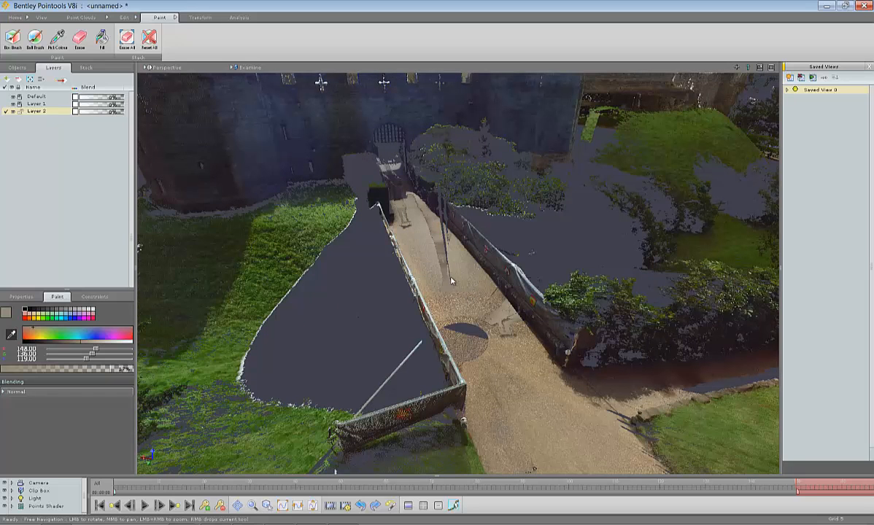
{"action": "mouse_move", "coordinate": [269, 152]}
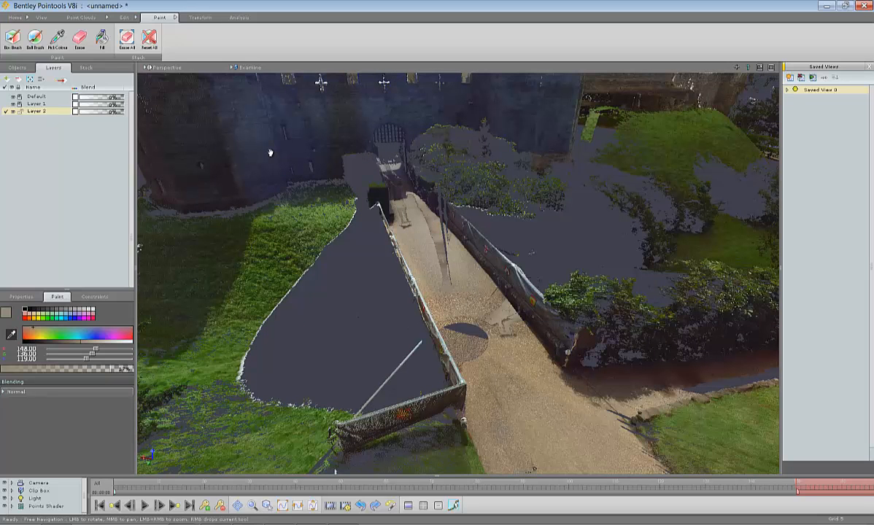